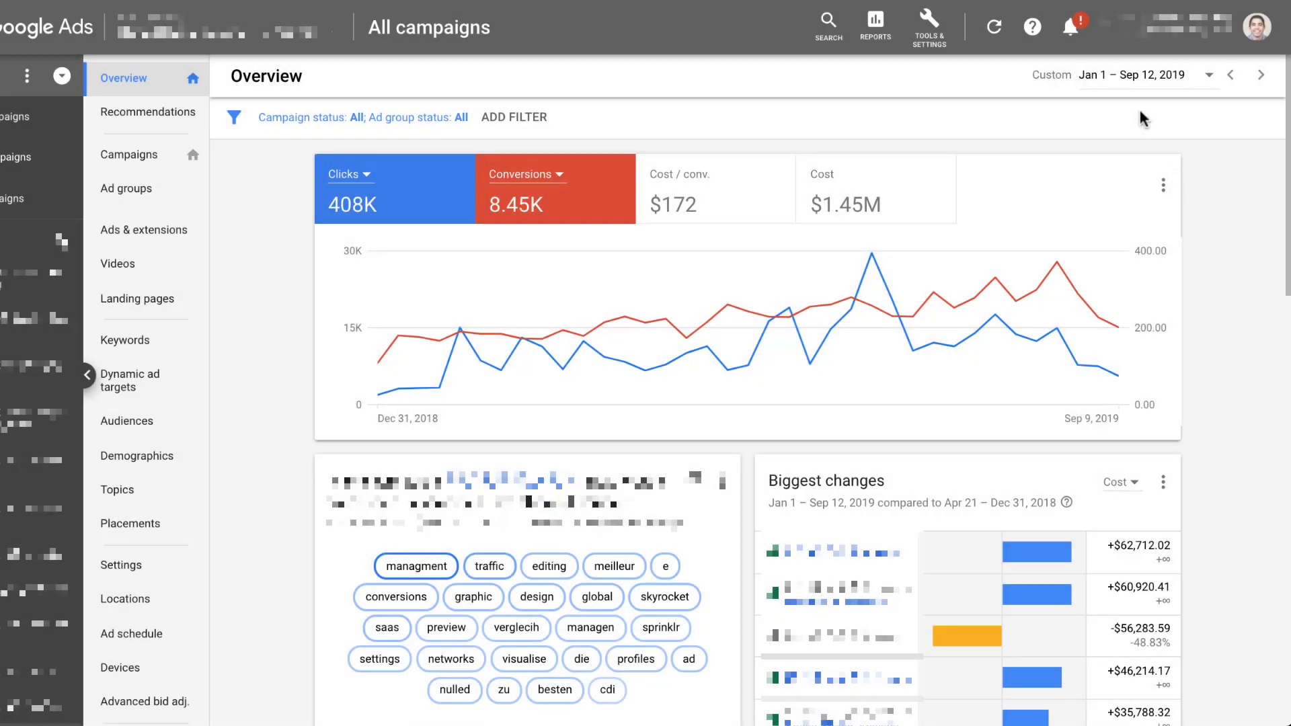
# - View the account notifications, showing new ad suggestions available for review
pyautogui.click(1073, 22)
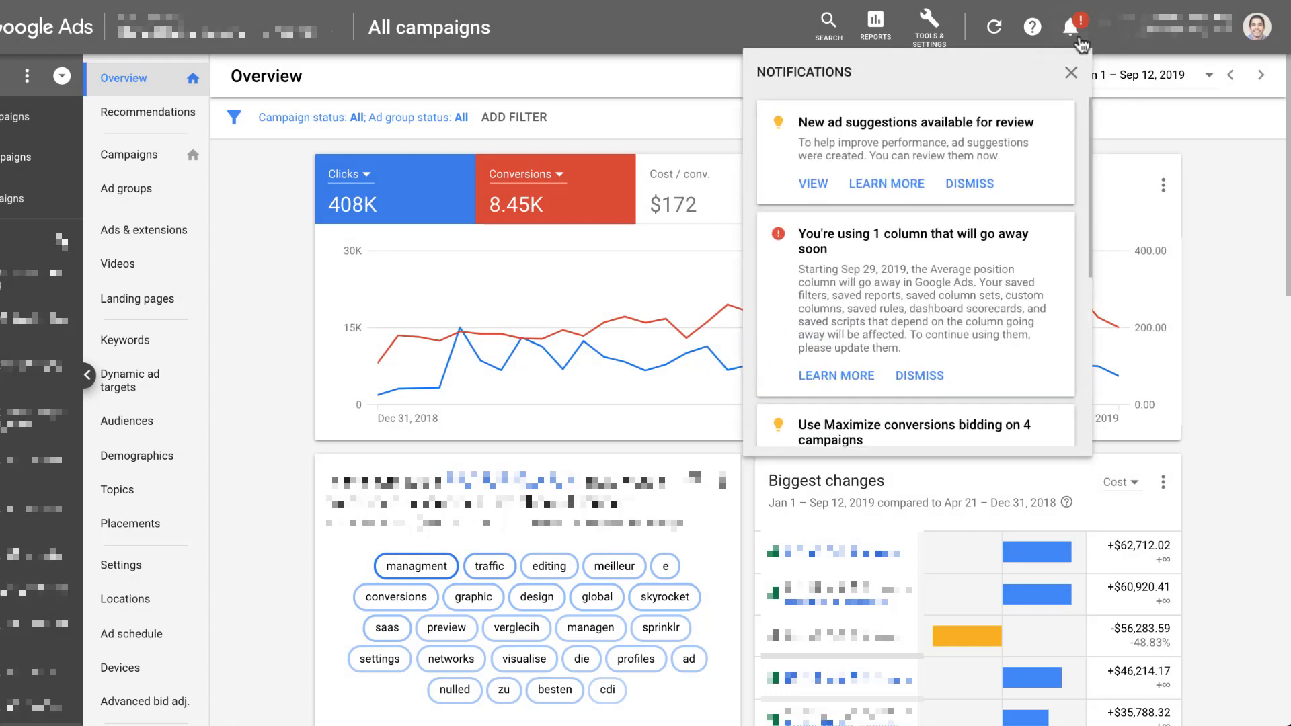
pyautogui.moveTo(924, 120)
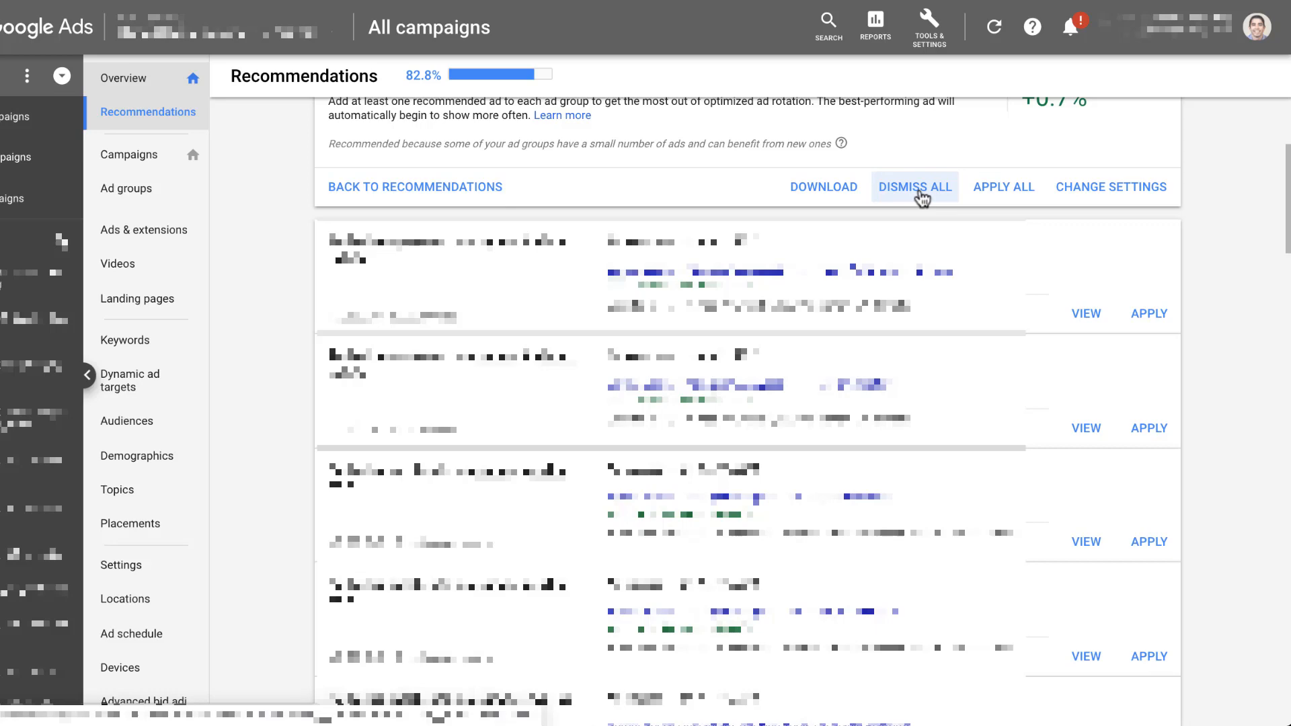
# - Go to Settings and switch to the account-level settings with Ad suggestions expanded
pyautogui.click(120, 565)
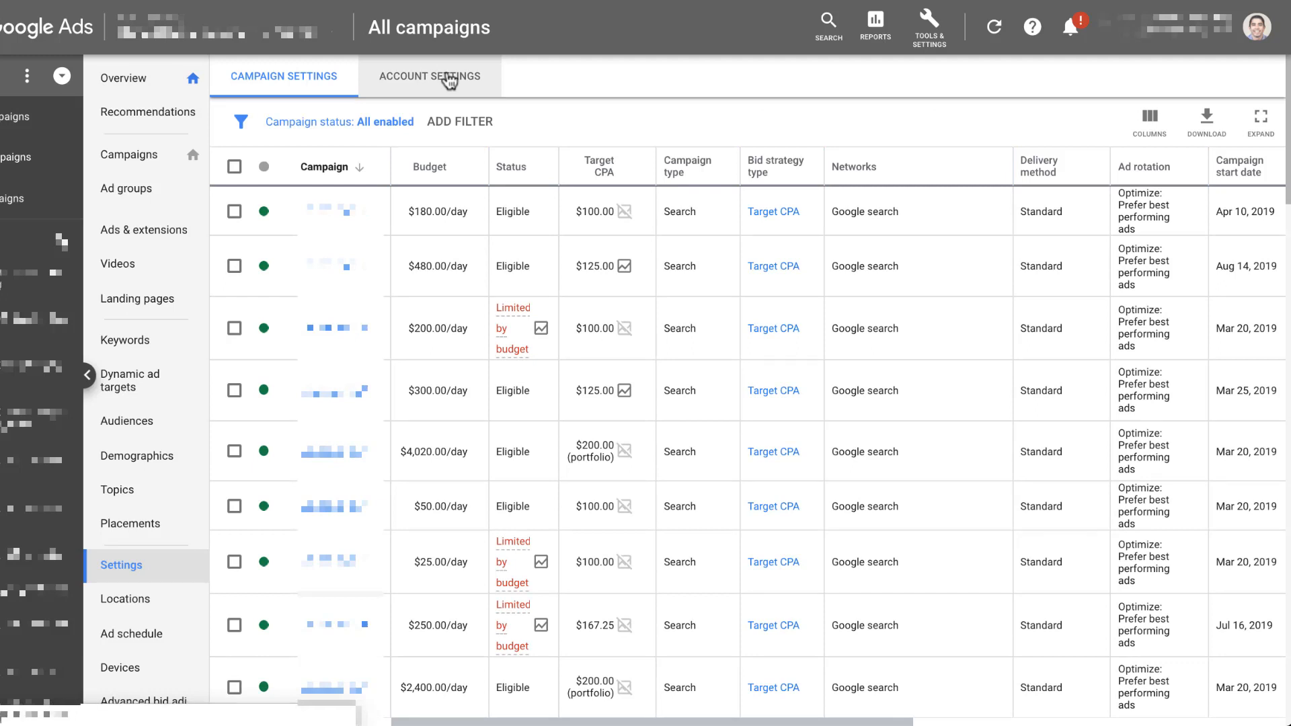
pyautogui.click(427, 75)
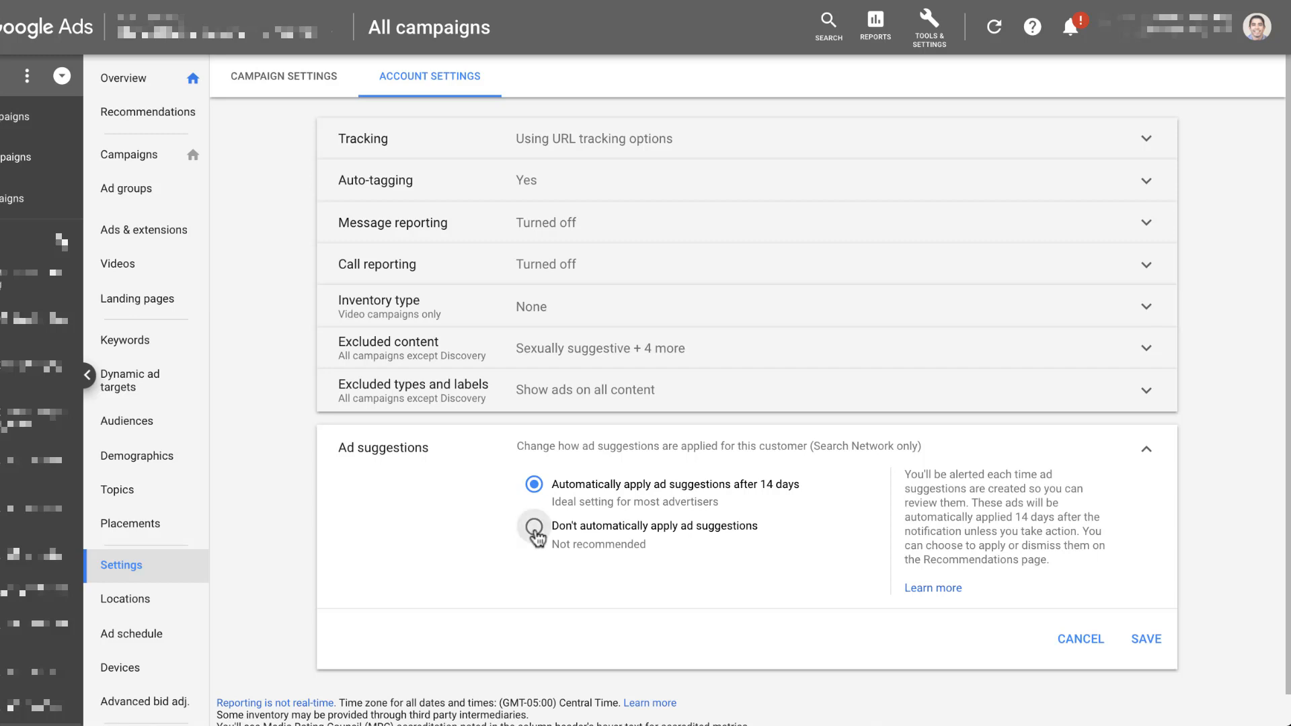
# - Choose 'Don't automatically apply ad suggestions', note higher CPA and lower conversion rate as the reason, and save
pyautogui.click(534, 526)
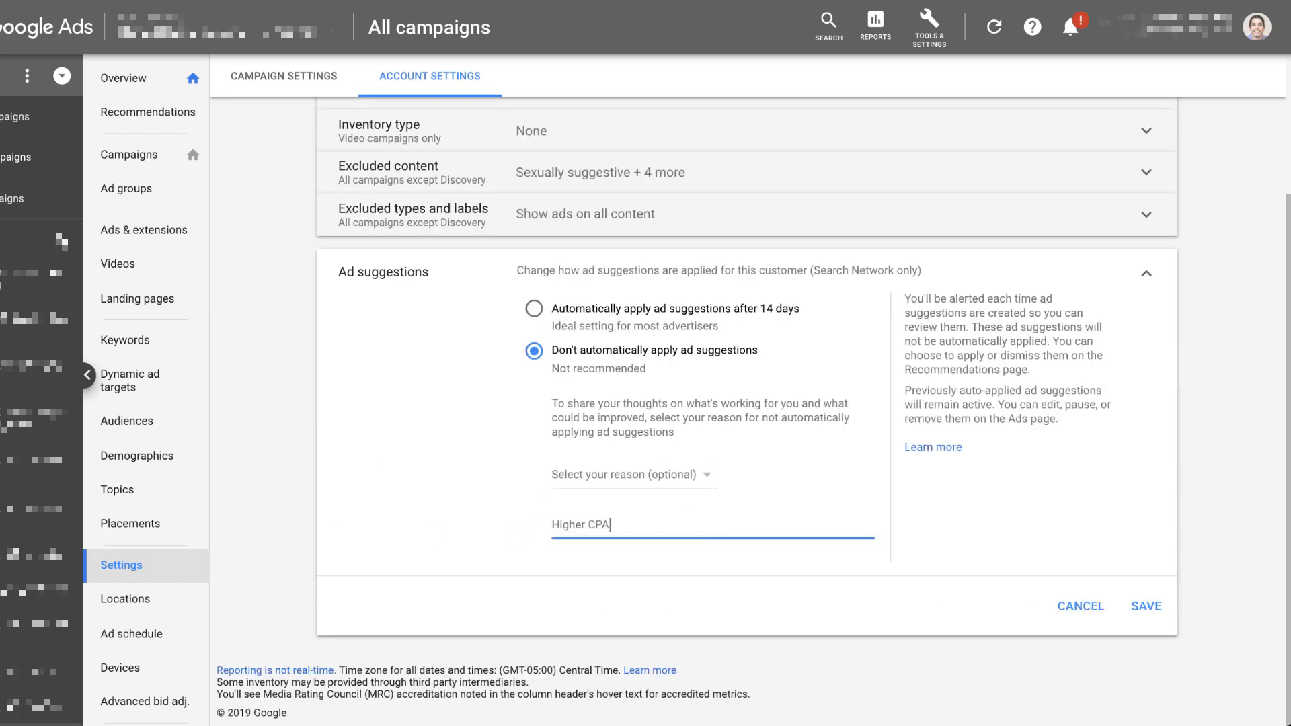
pyautogui.write('and lower')
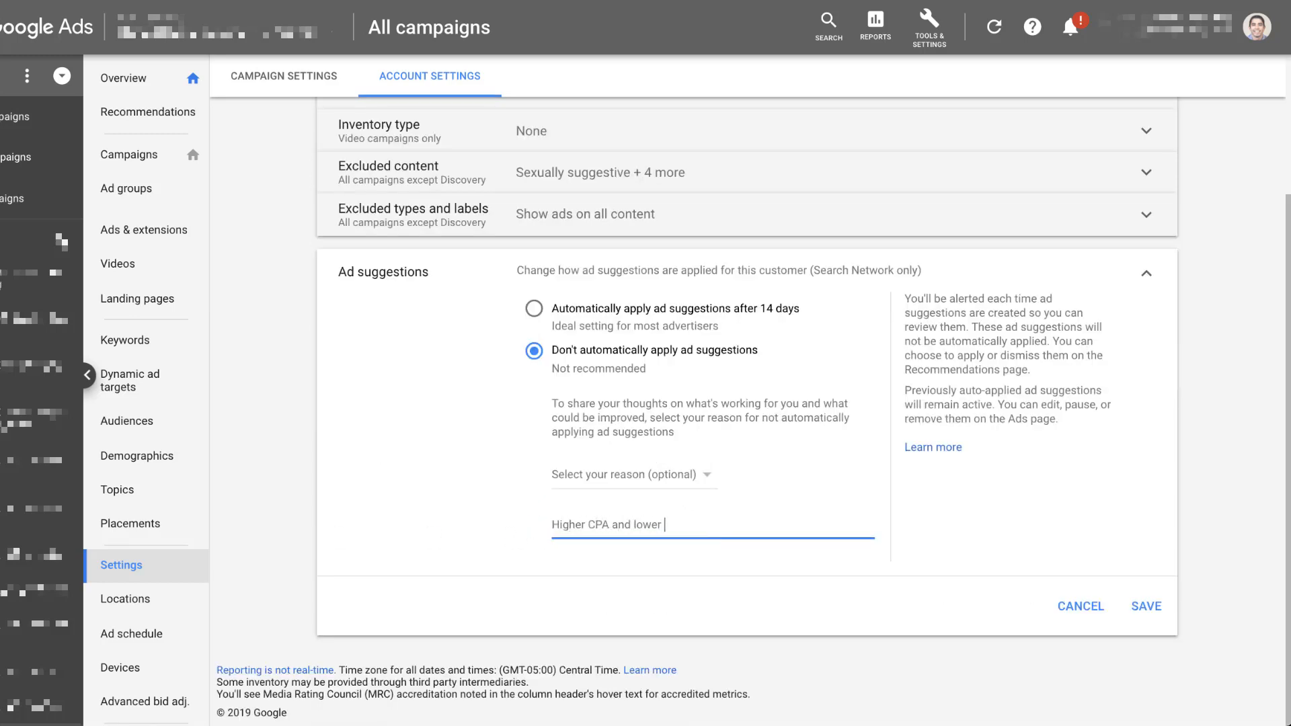
pyautogui.write('conversion rat')
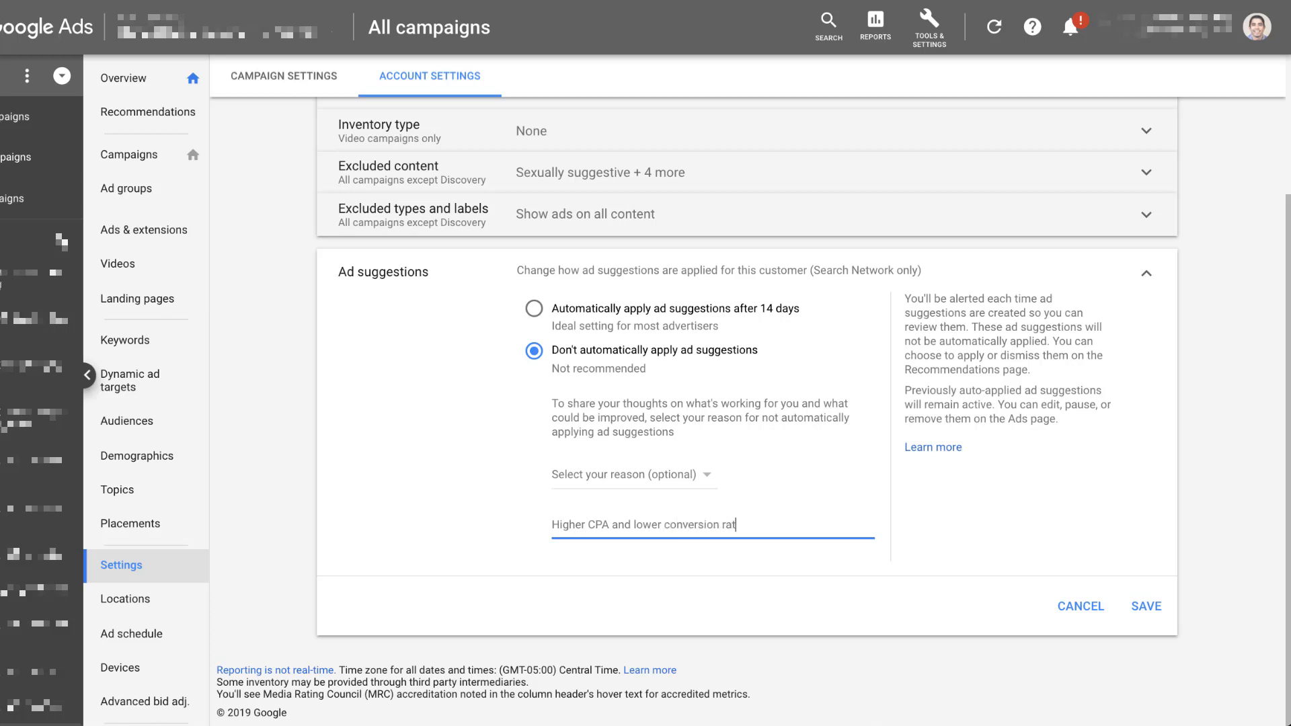
pyautogui.click(1143, 607)
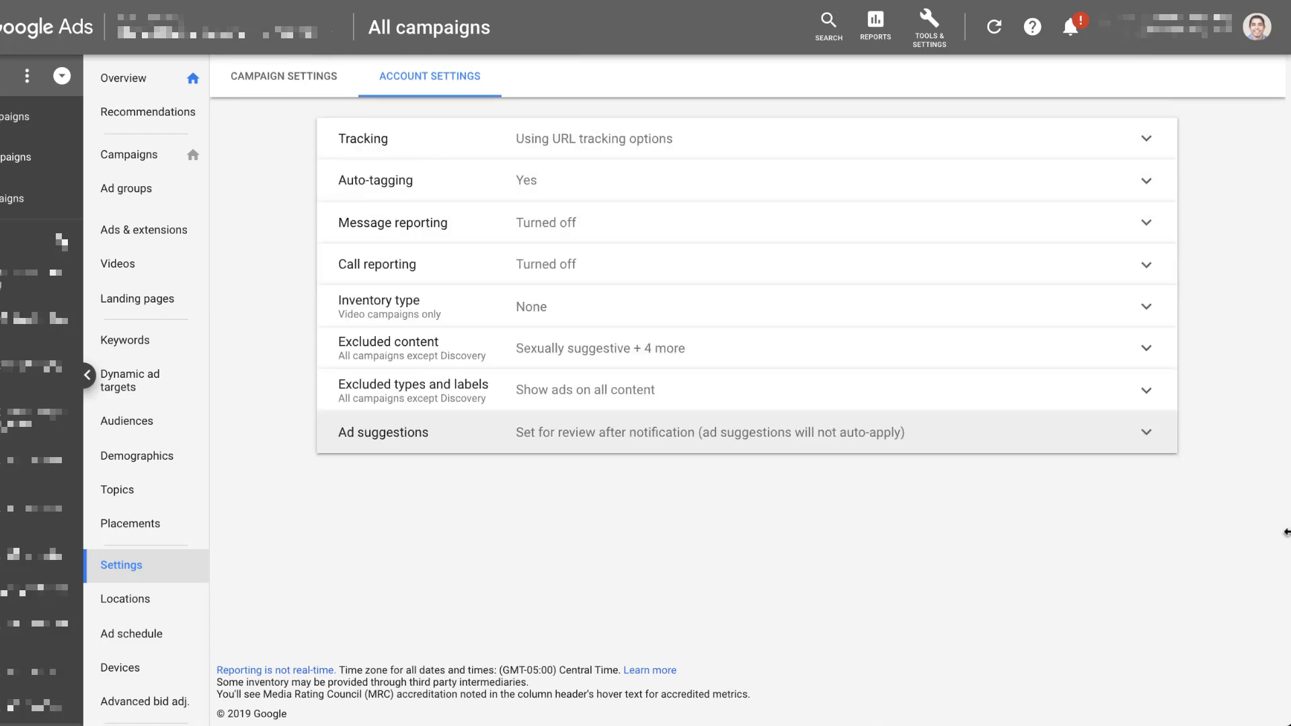